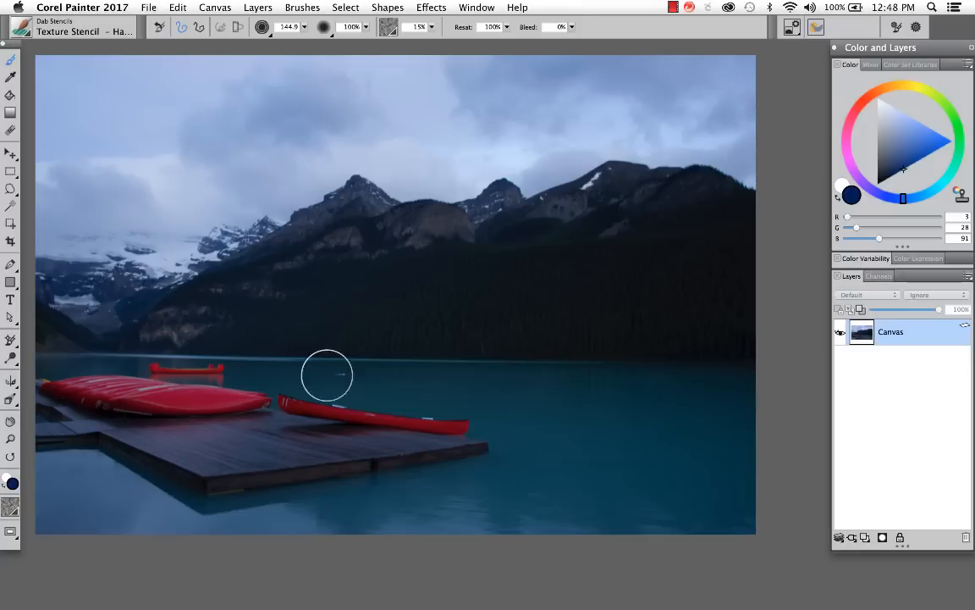
mouse_move(173, 532)
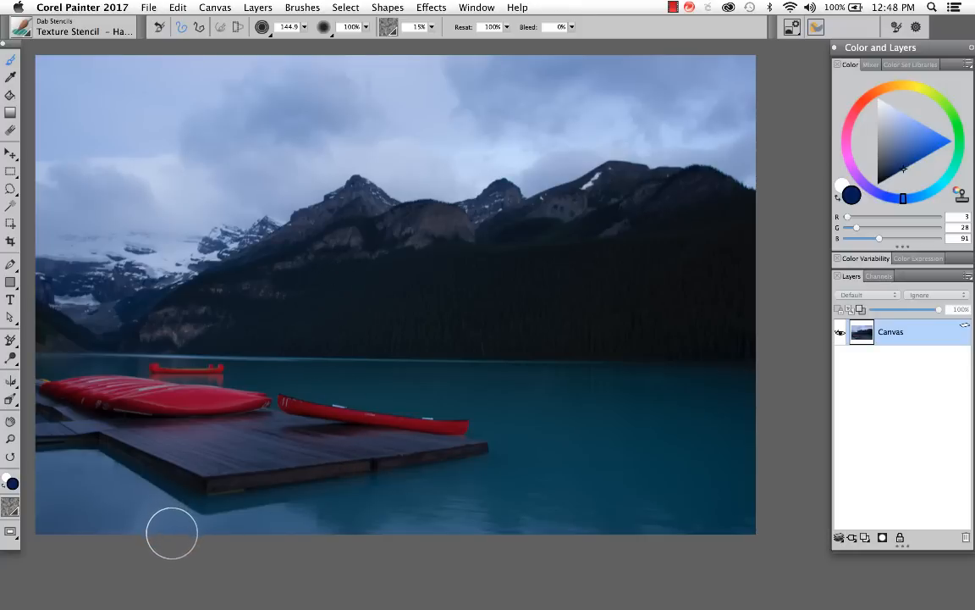
mouse_move(193, 461)
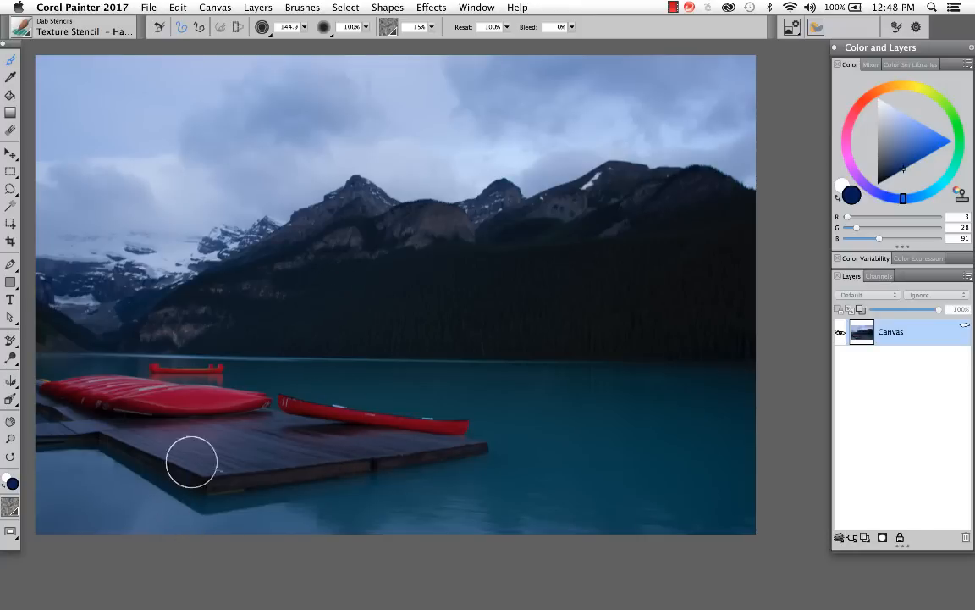
Bring up the Window menu's preset workspace layout choices for the lake photo
click(478, 7)
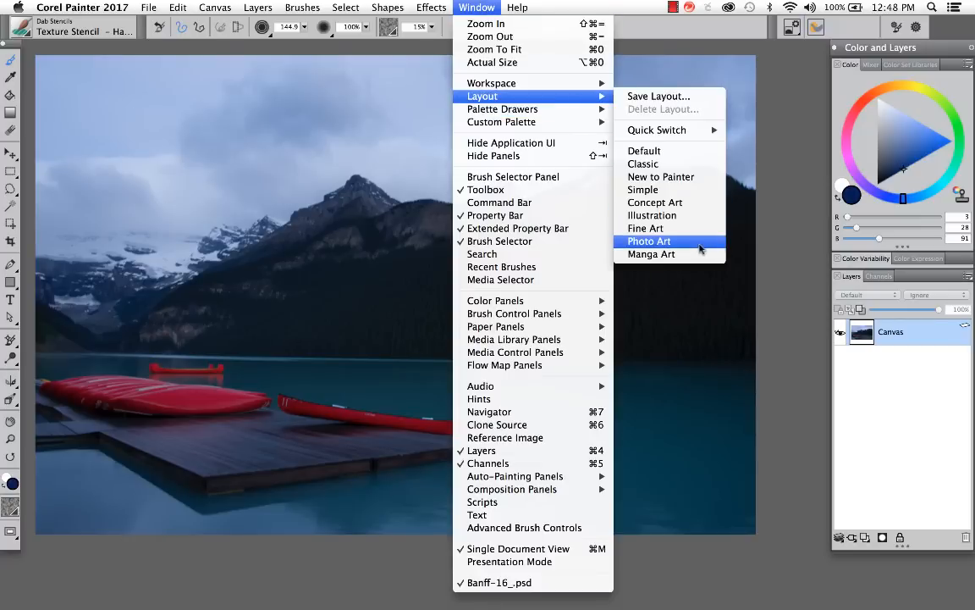
Switch to the Photo Art layout and apply the Lighter photo enhance twice to brighten the lake
click(648, 240)
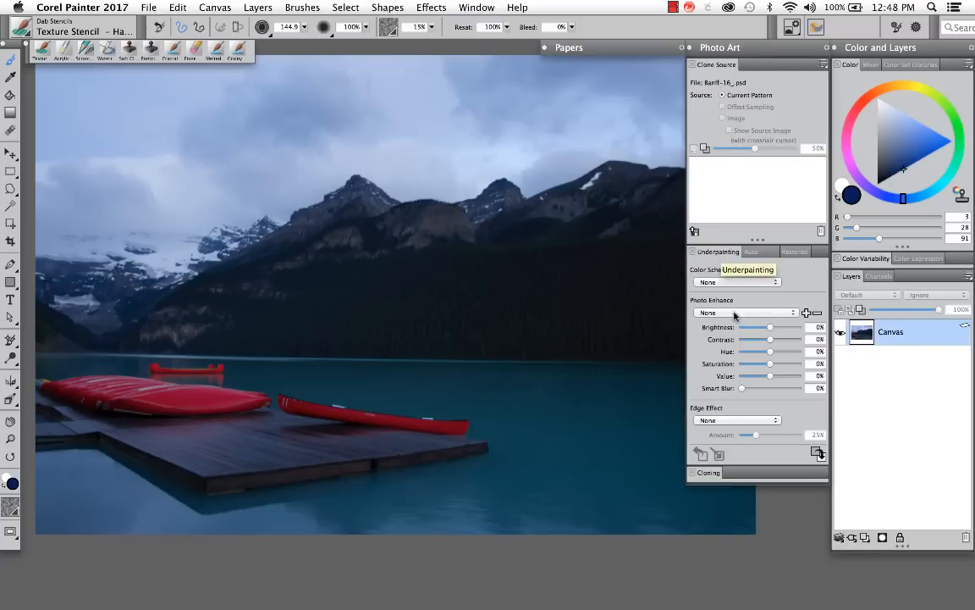
click(745, 311)
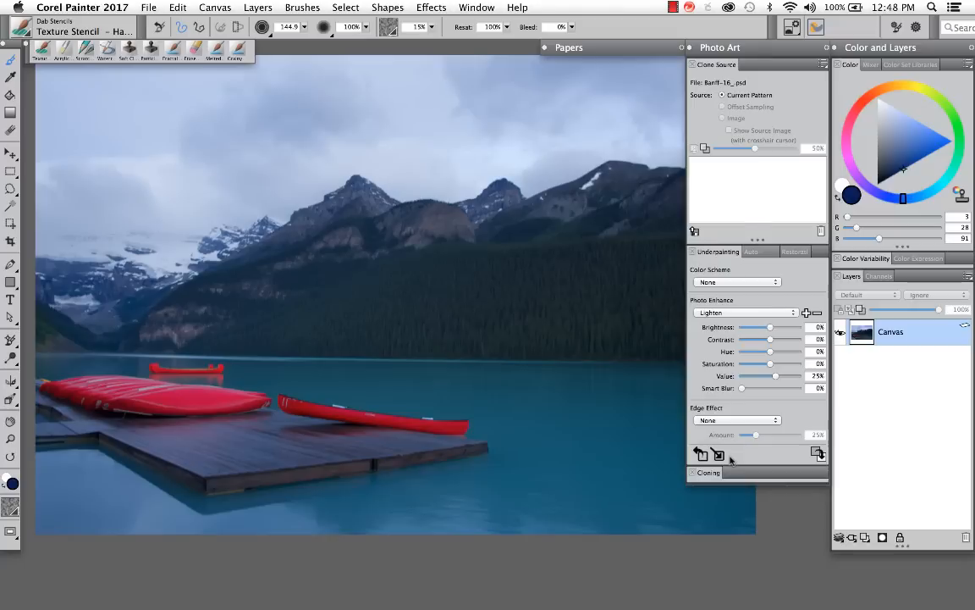
click(745, 311)
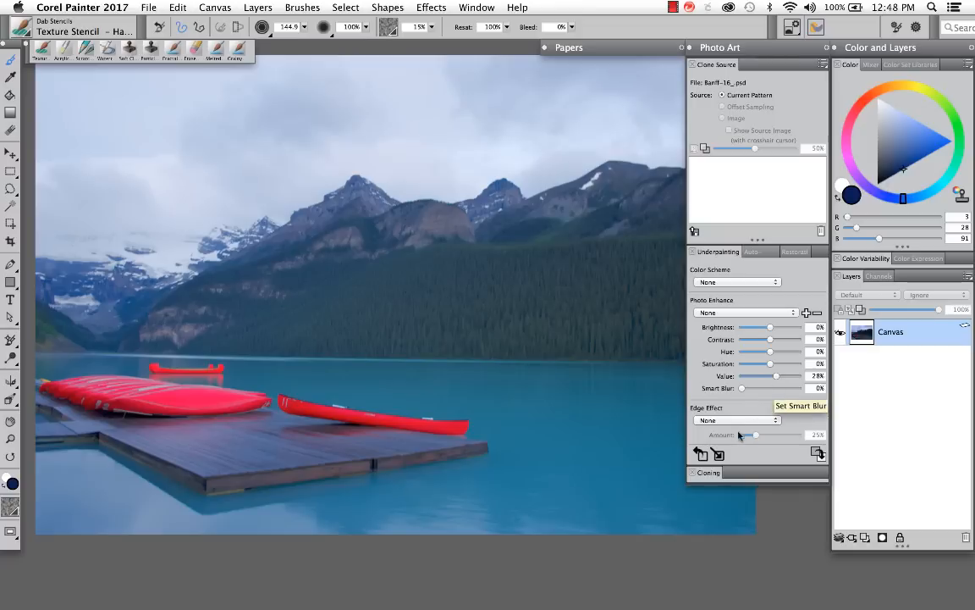
mouse_move(771, 342)
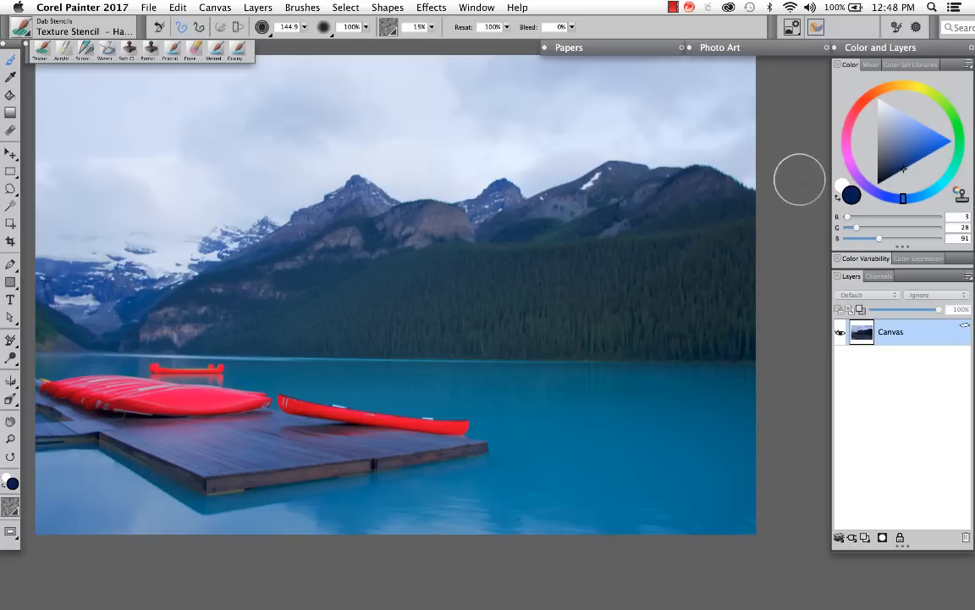
mouse_move(789, 169)
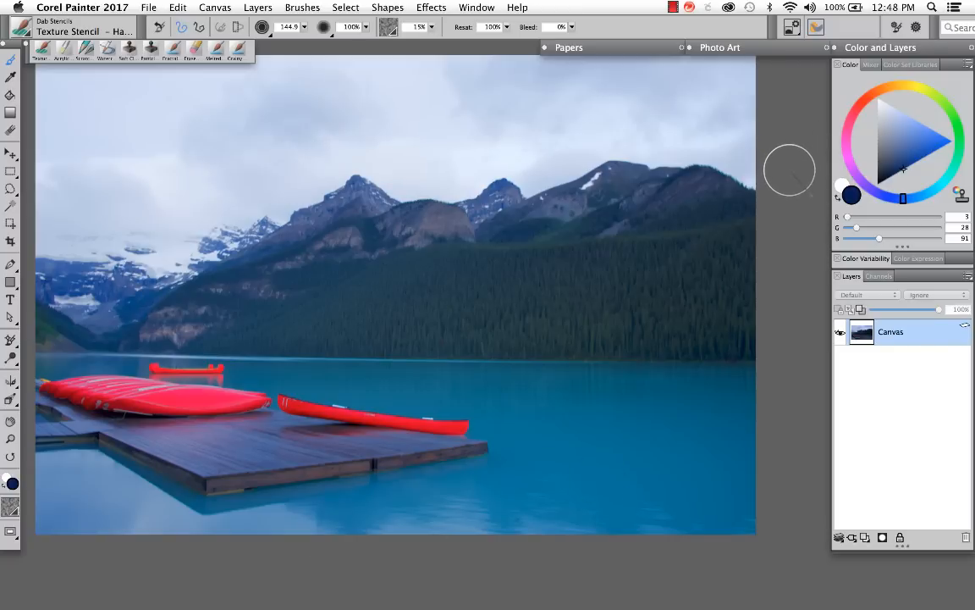
mouse_move(793, 174)
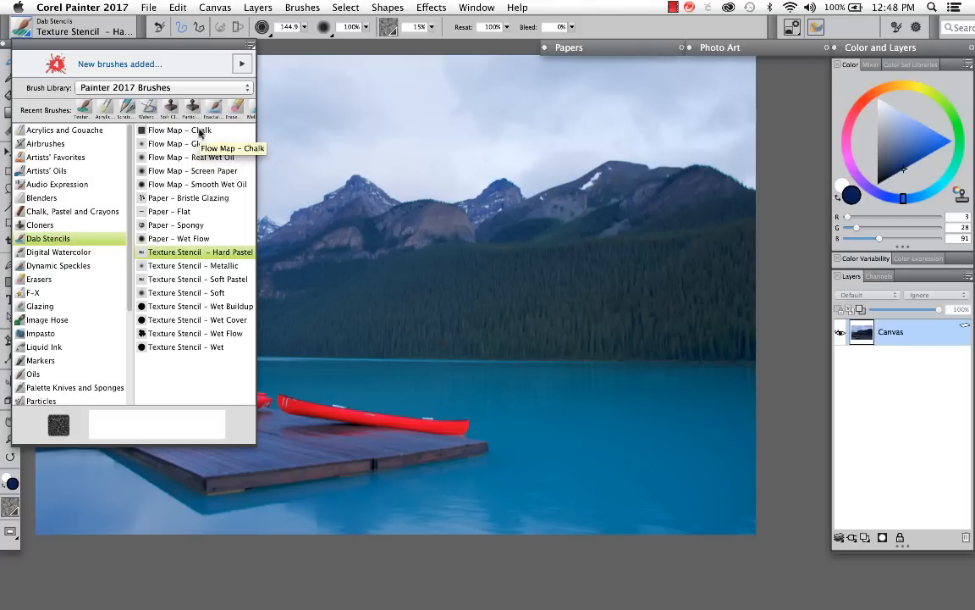
click(179, 129)
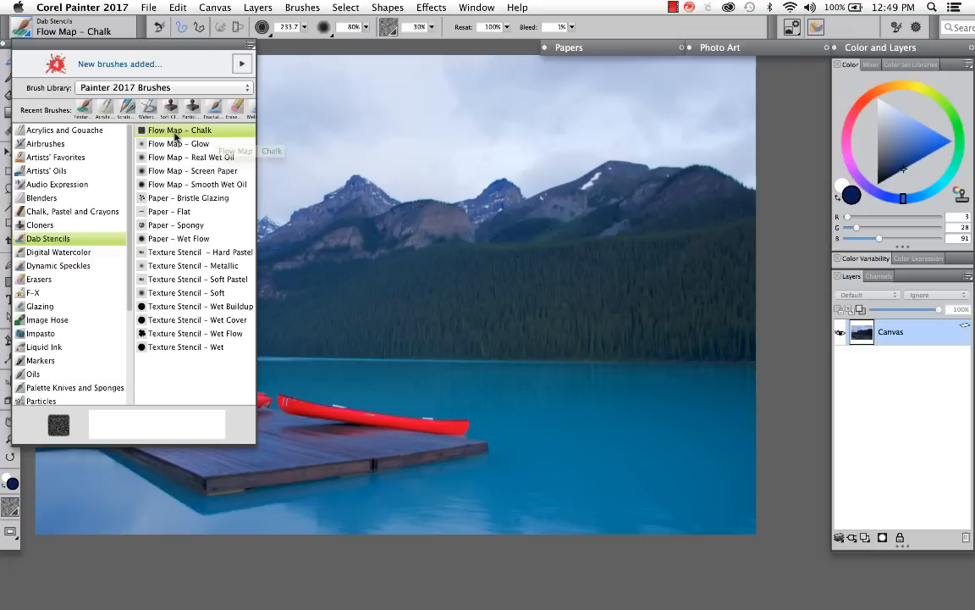
mouse_move(169, 210)
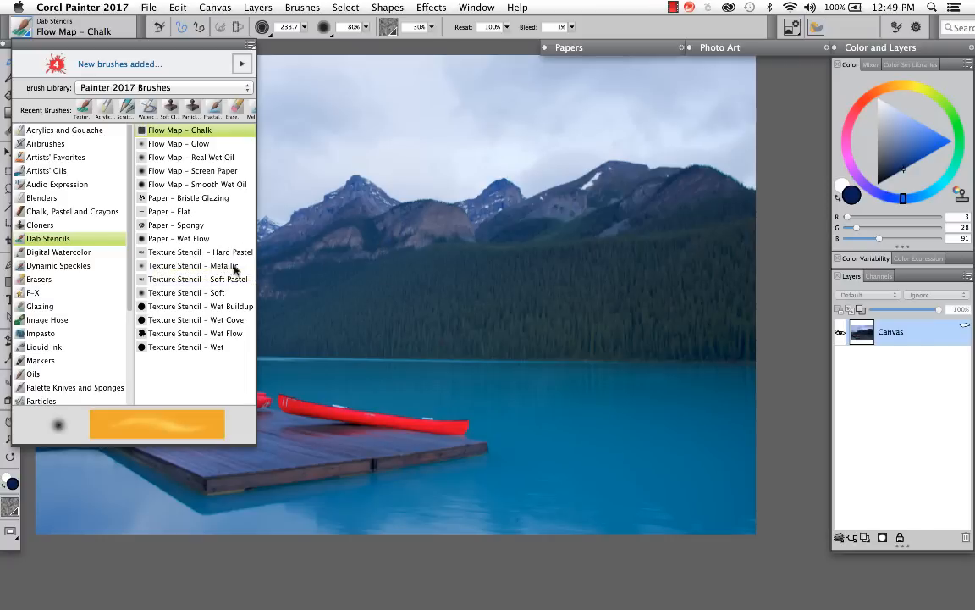
click(200, 251)
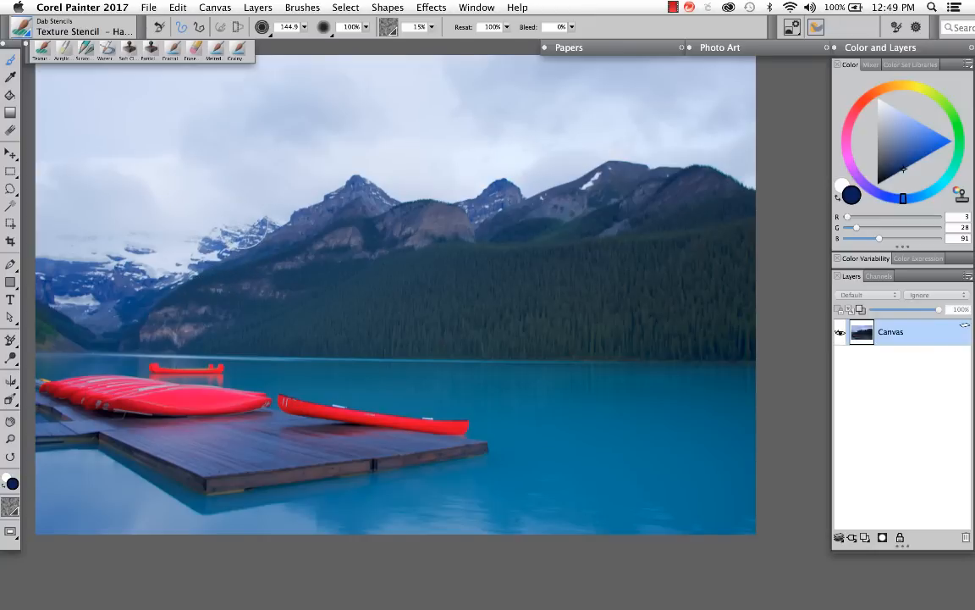
mouse_move(816, 27)
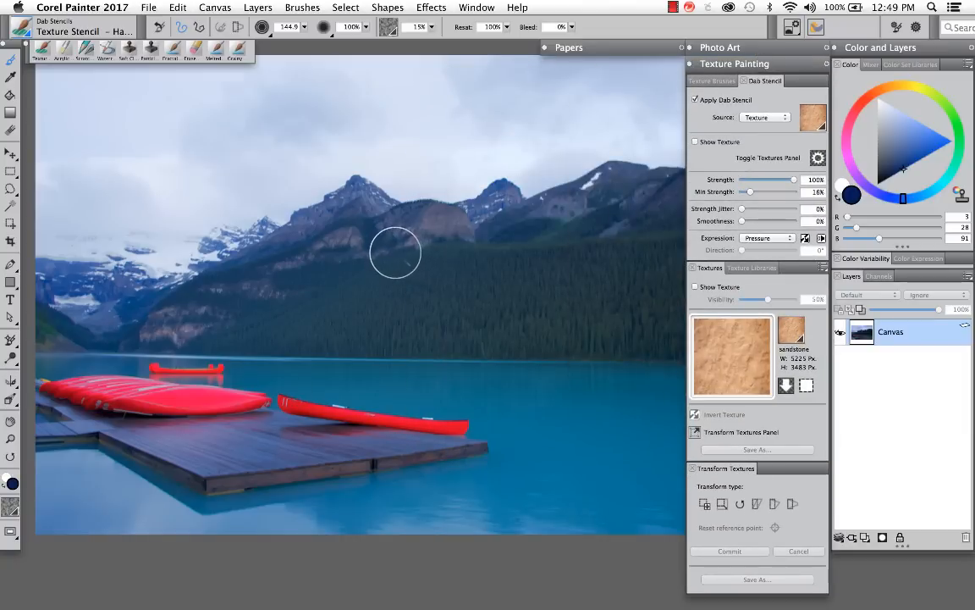
Save the lake photo as a new texture in the library and make it the current texture
click(813, 117)
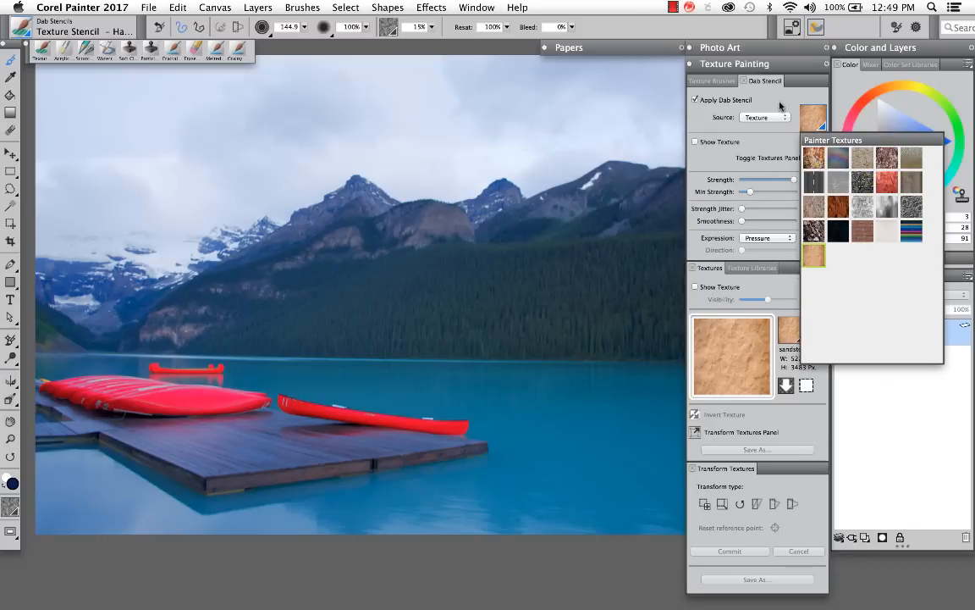
mouse_move(783, 117)
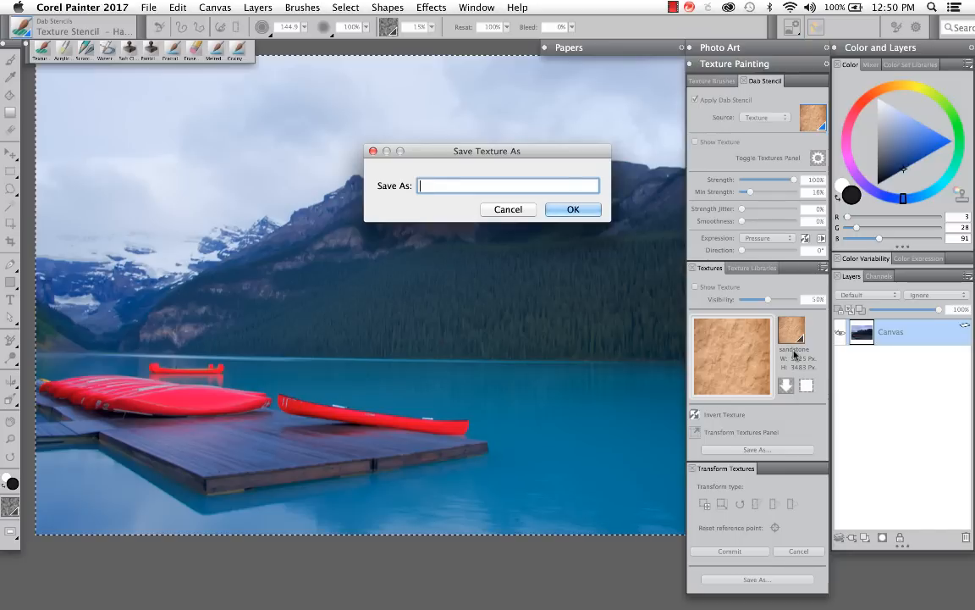
click(508, 210)
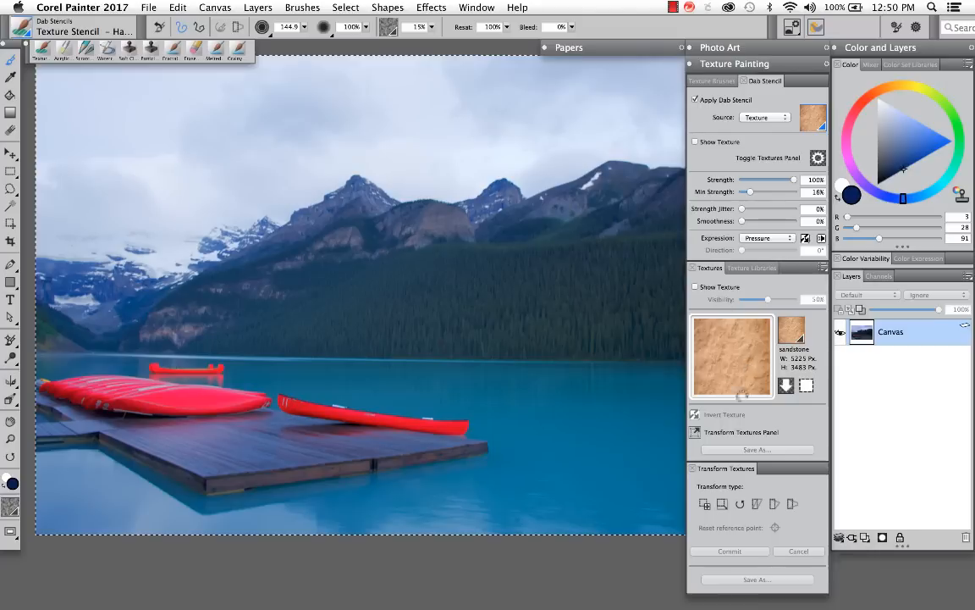
click(731, 356)
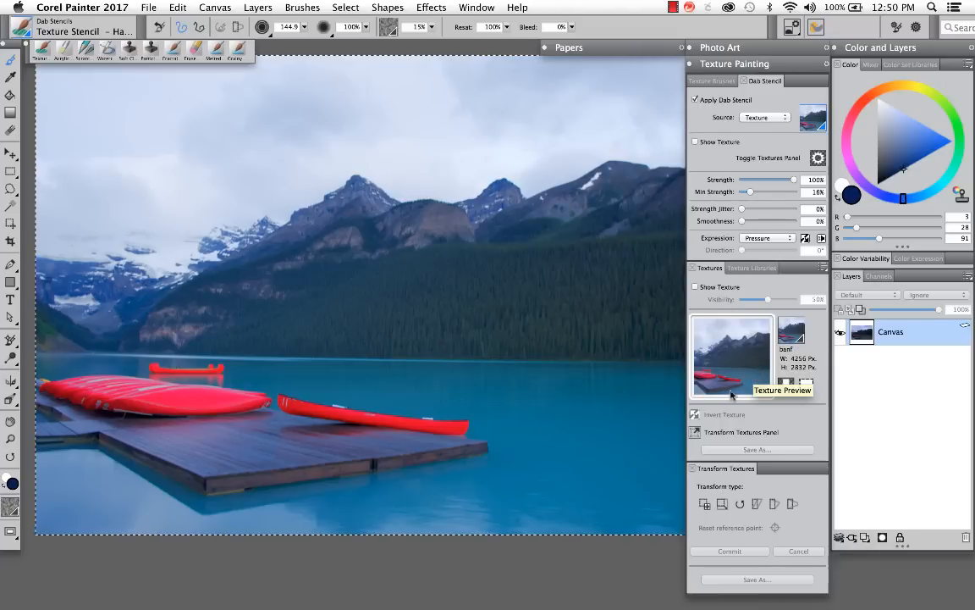
mouse_move(735, 396)
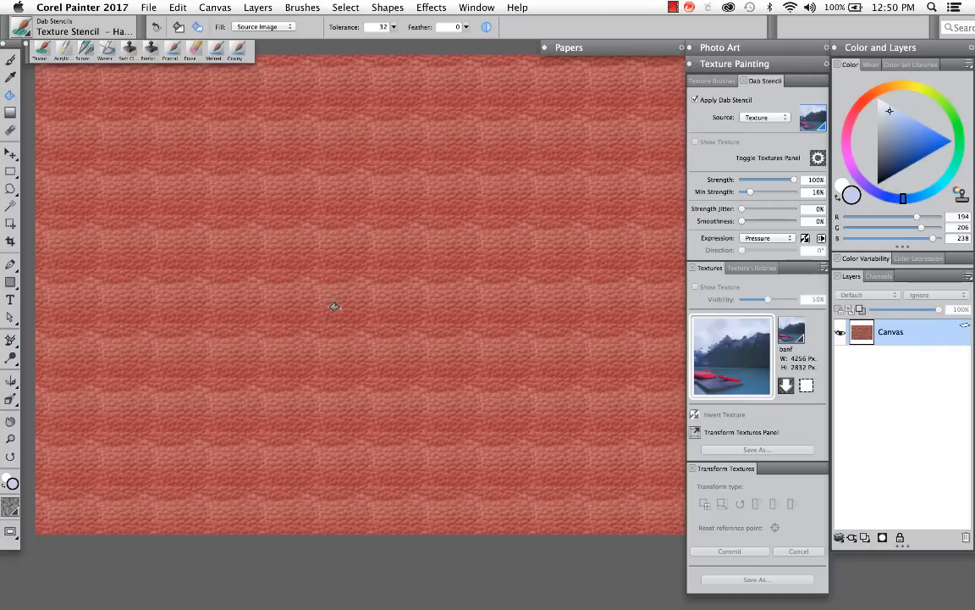
mouse_move(273, 31)
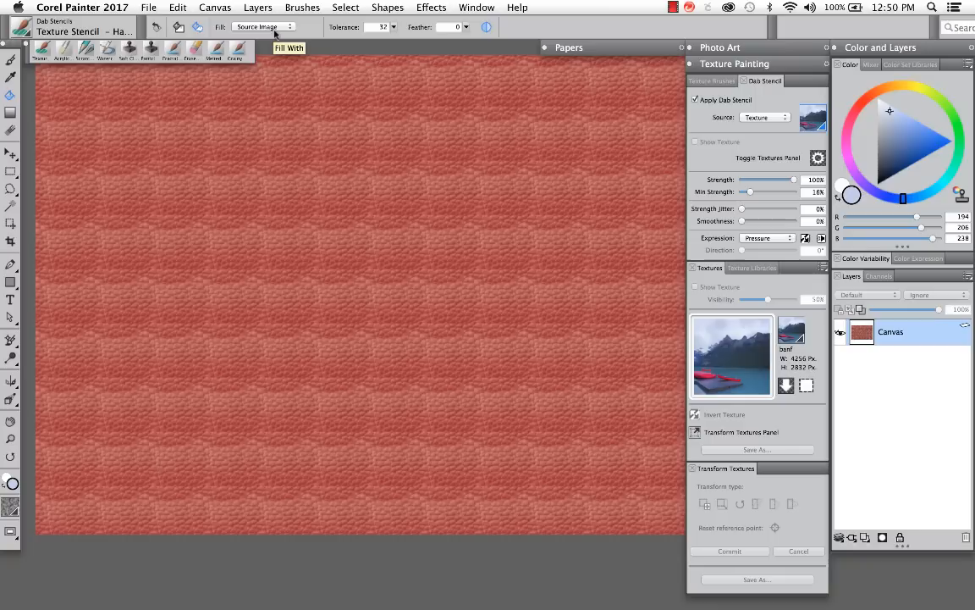
Set the Paint Bucket's Fill With option to Current Color instead of the source image
click(264, 27)
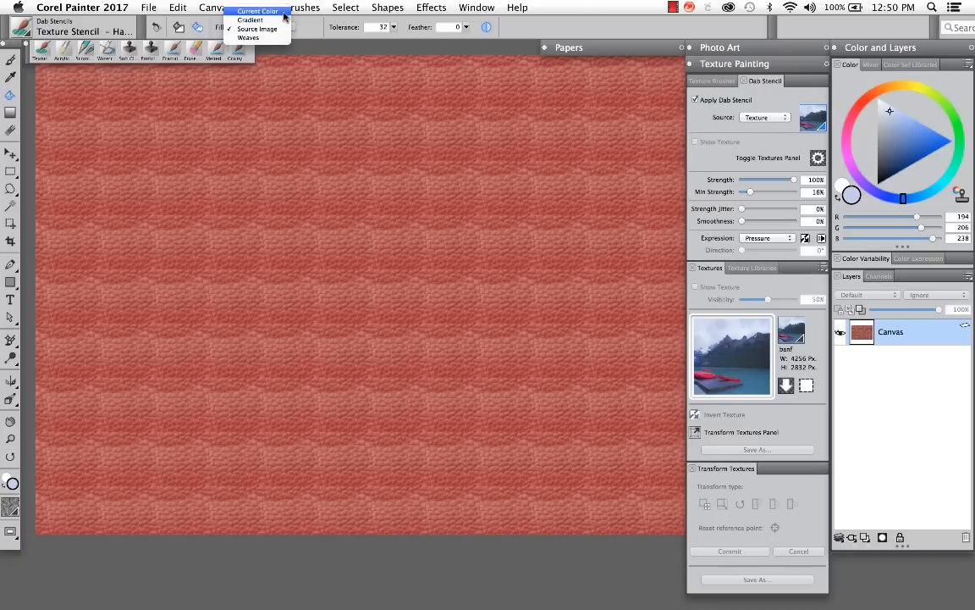
mouse_move(247, 37)
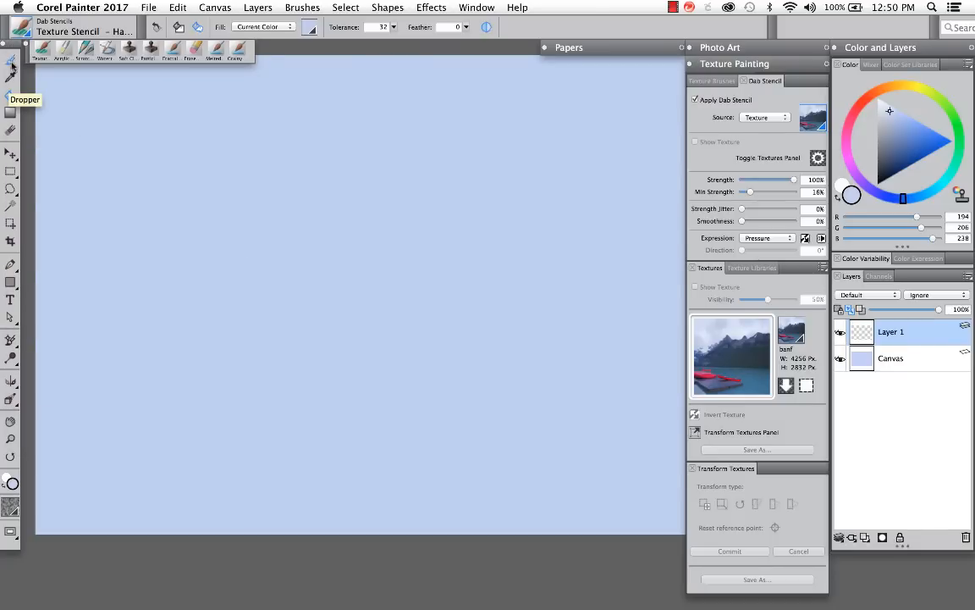
Show the lake texture over the light blue canvas and reduce its preview visibility
click(10, 76)
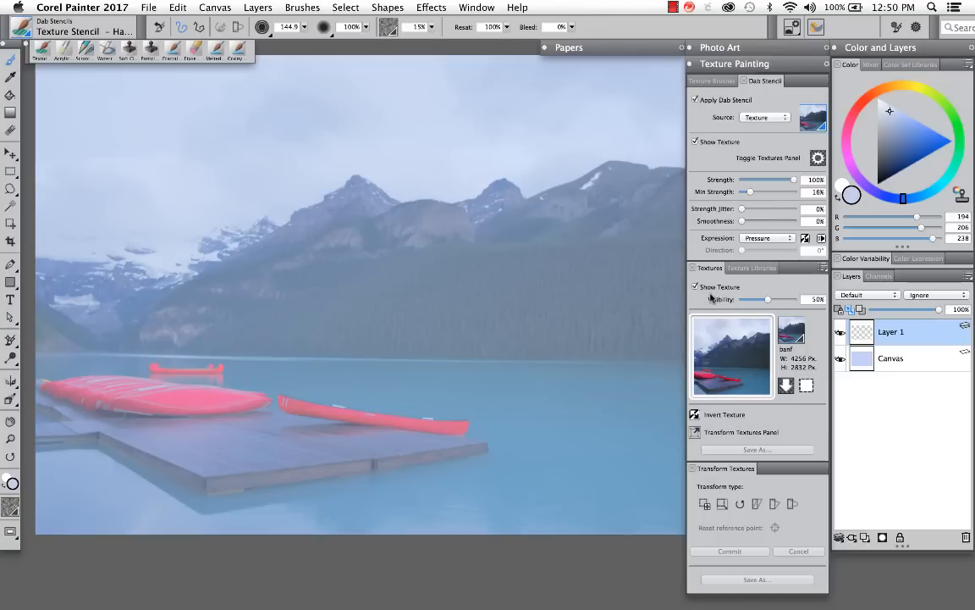
click(696, 287)
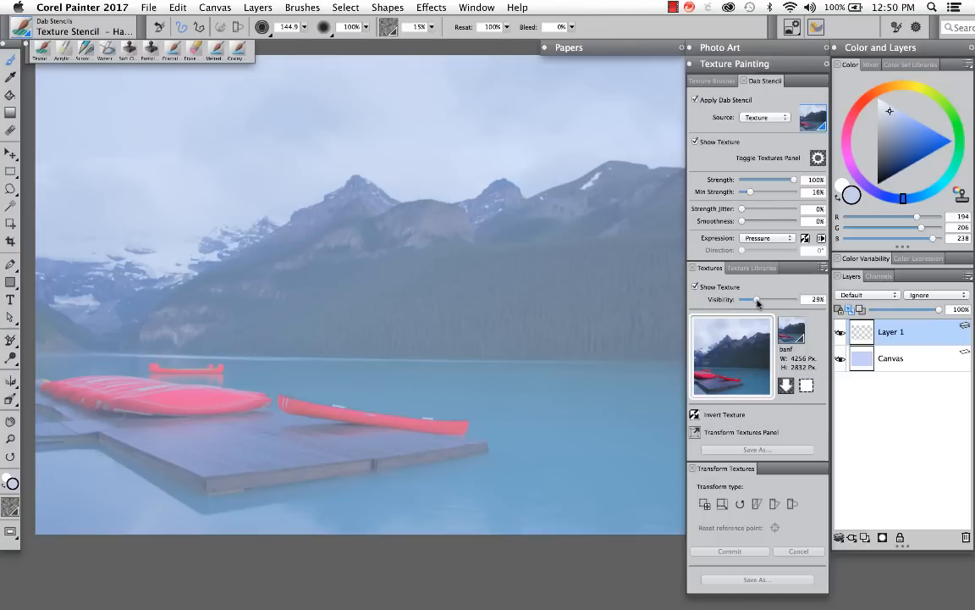
drag(749, 300, 746, 300)
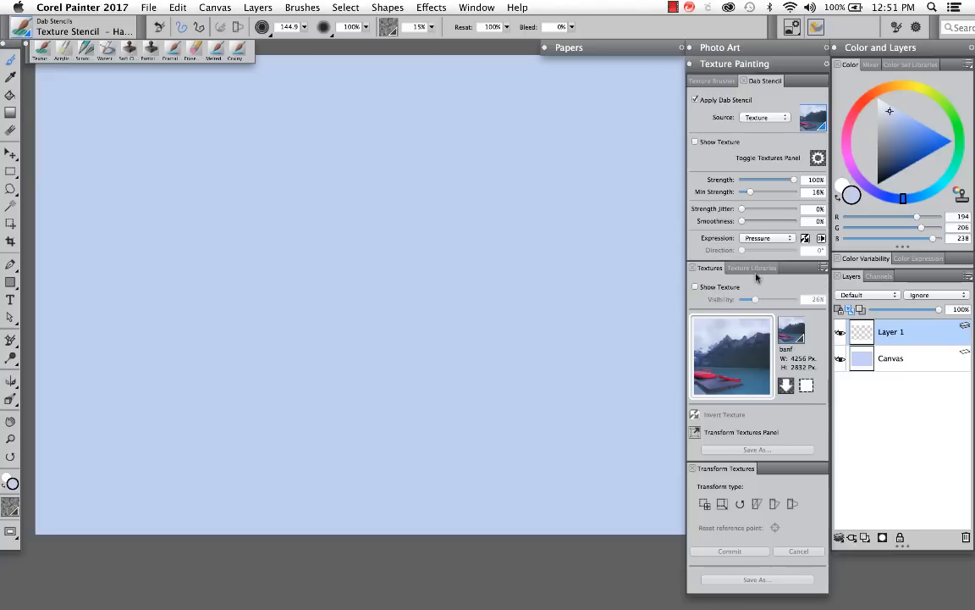
mouse_move(779, 68)
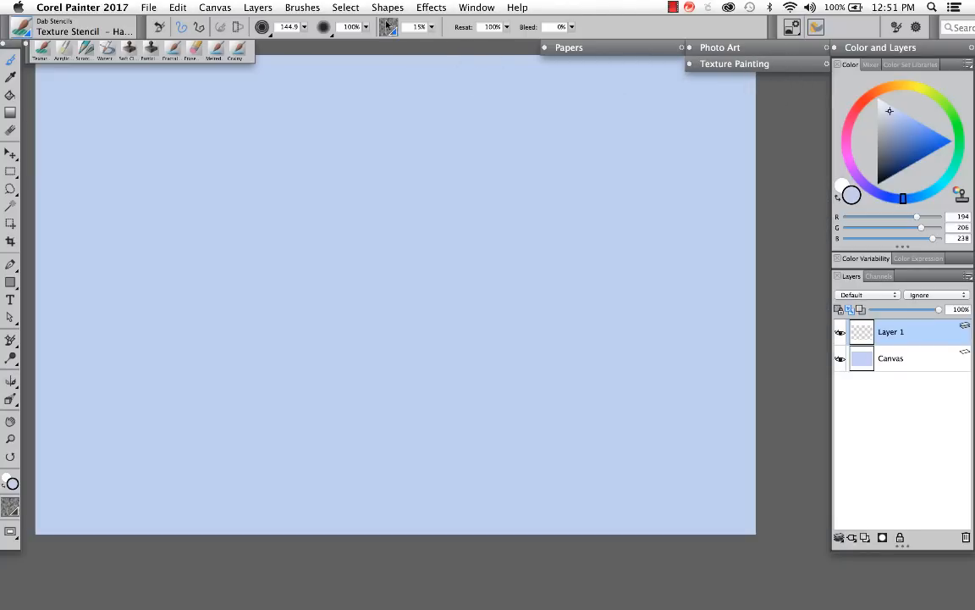
With a dark navy colour, build up the forest texture on the right and extend it leftward
click(390, 27)
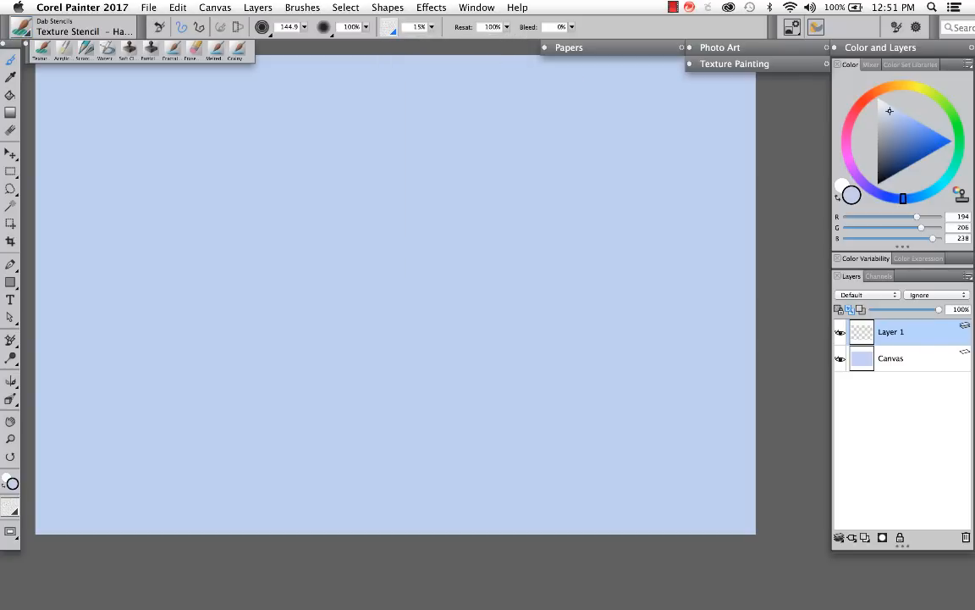
click(900, 173)
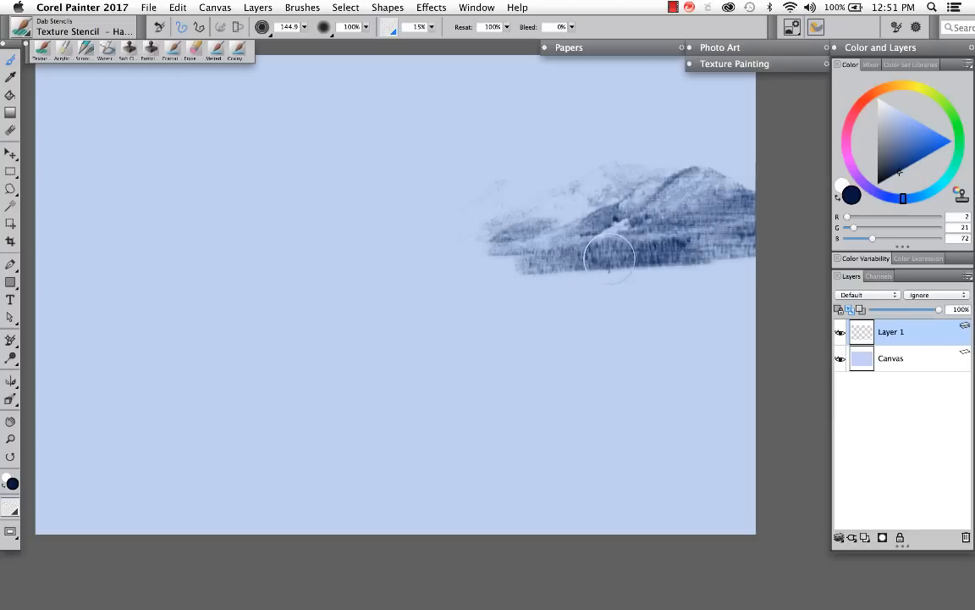
drag(609, 258, 659, 337)
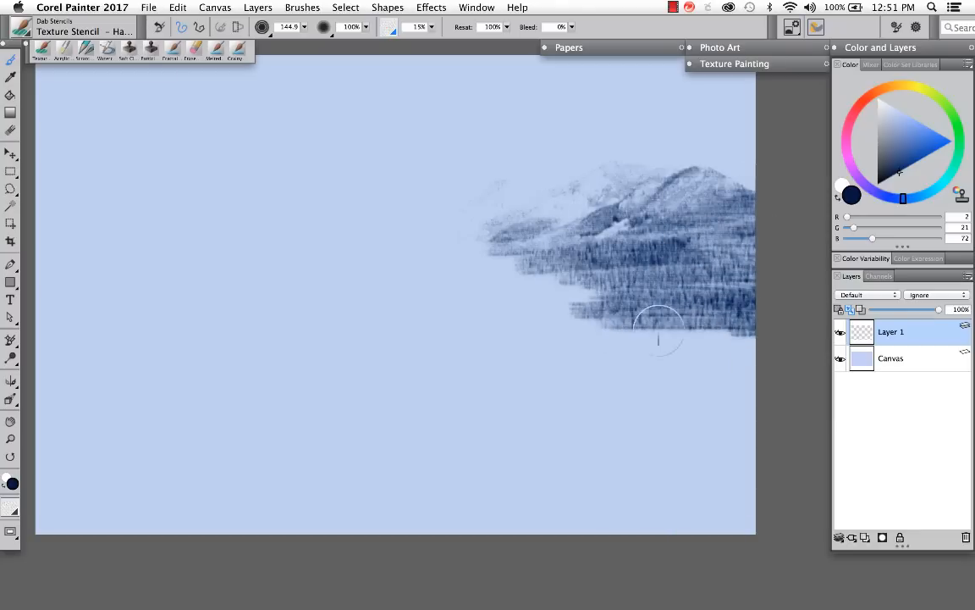
drag(660, 339, 511, 364)
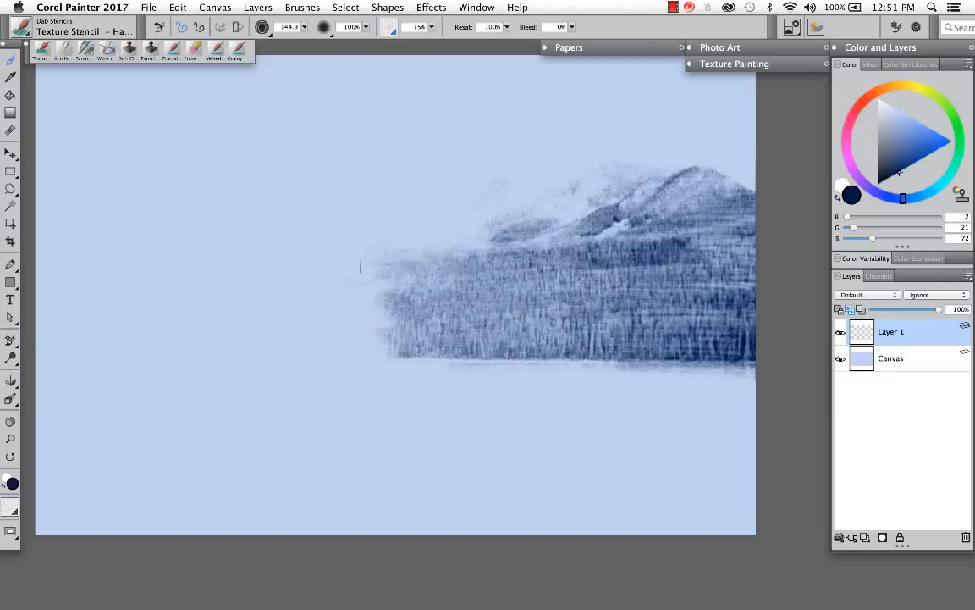
Sketch the snowy ridge to the left edge, then darken the mountainside forest and shoreline
drag(364, 263, 500, 189)
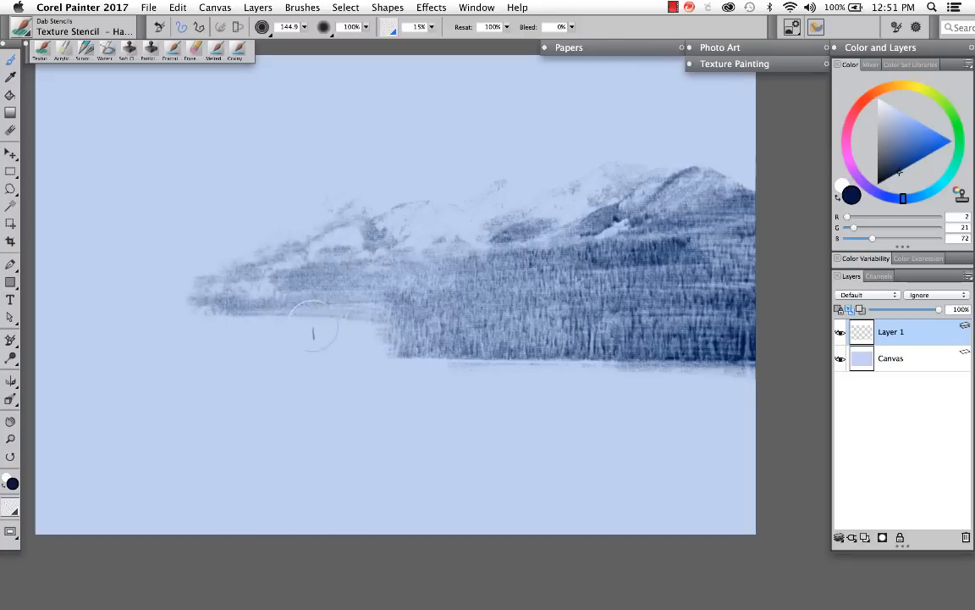
drag(313, 331, 76, 347)
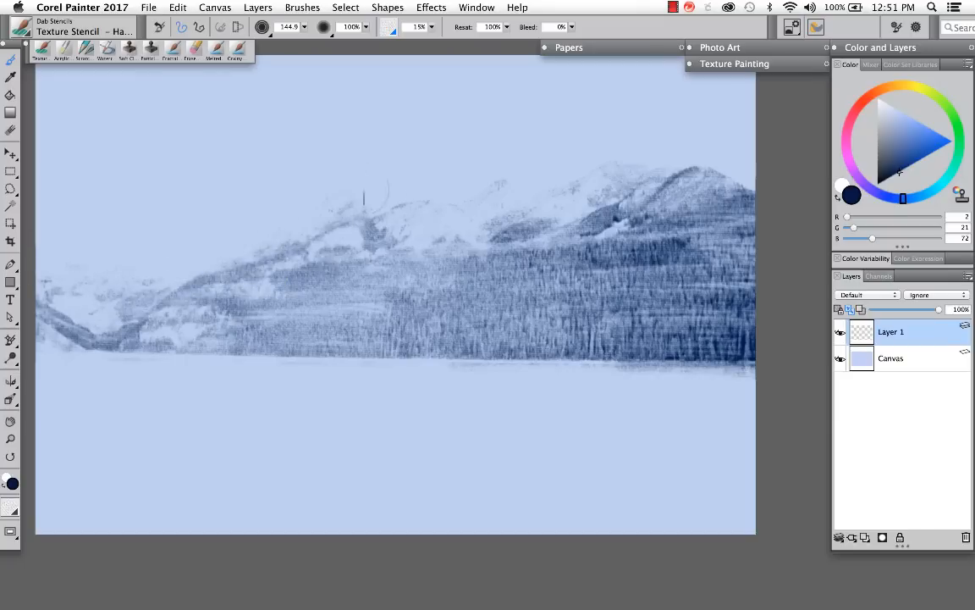
drag(364, 199, 660, 261)
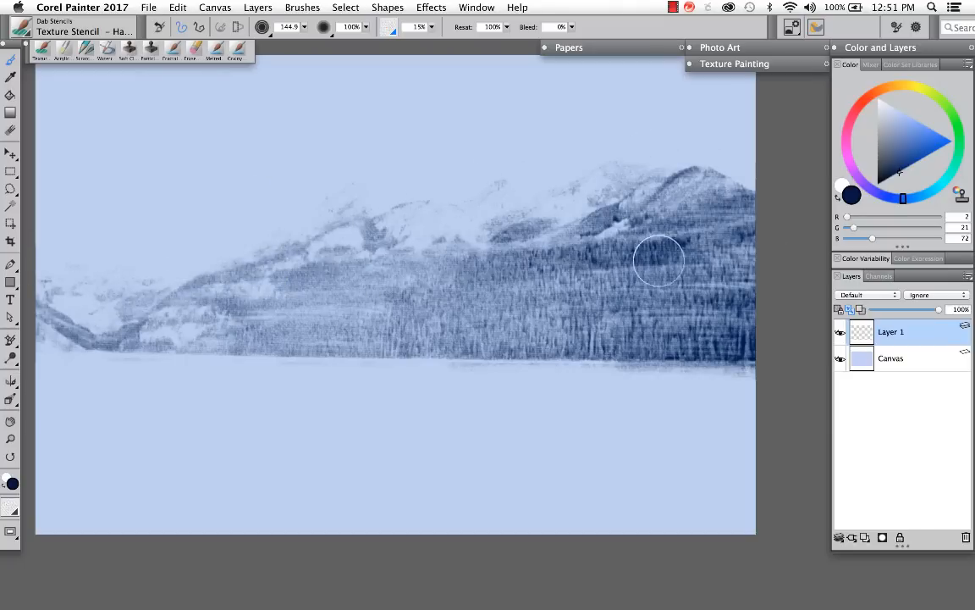
drag(660, 261, 415, 325)
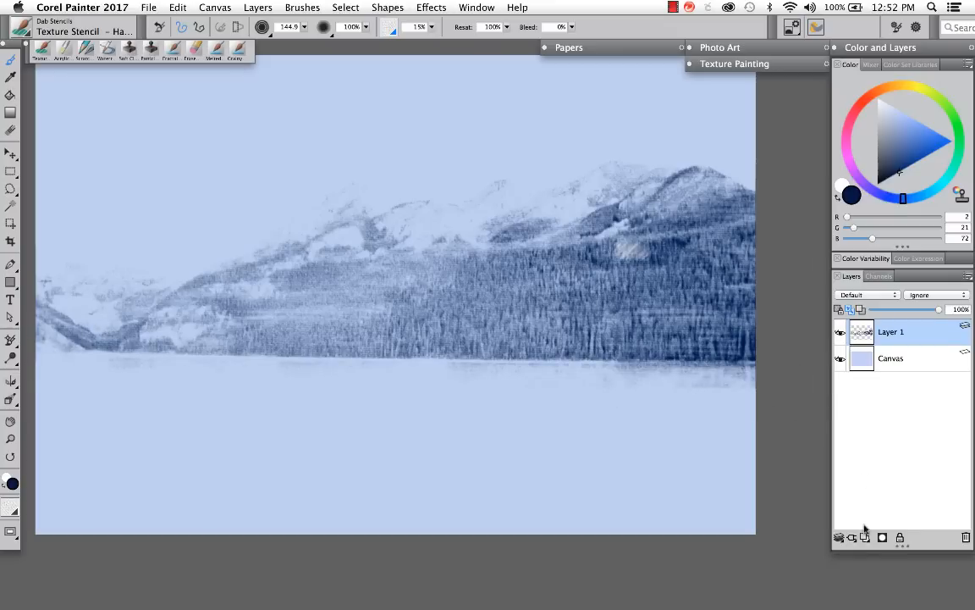
Add a second layer, paint dark test strokes over the left hills and shore, then undo them
click(390, 27)
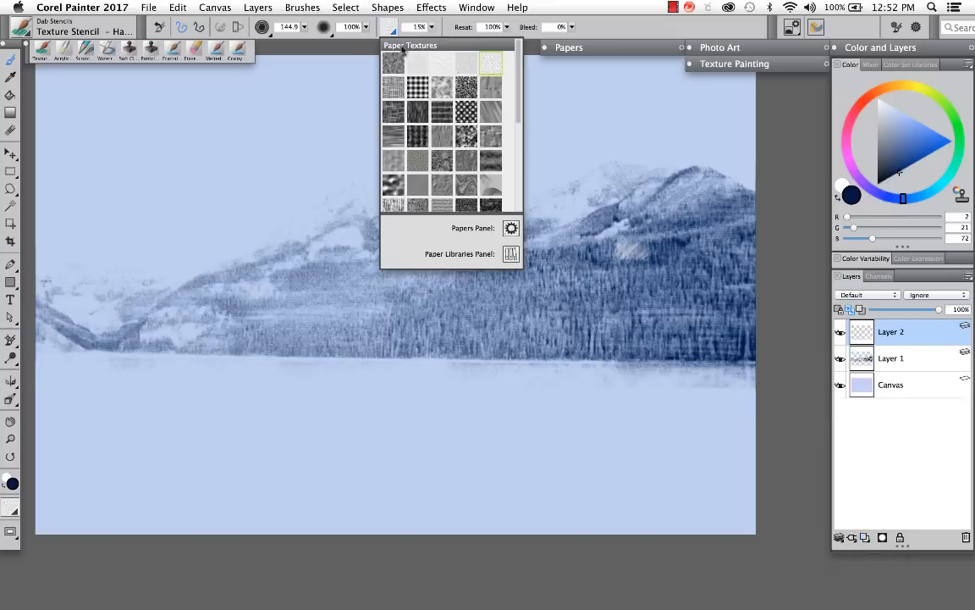
mouse_move(420, 84)
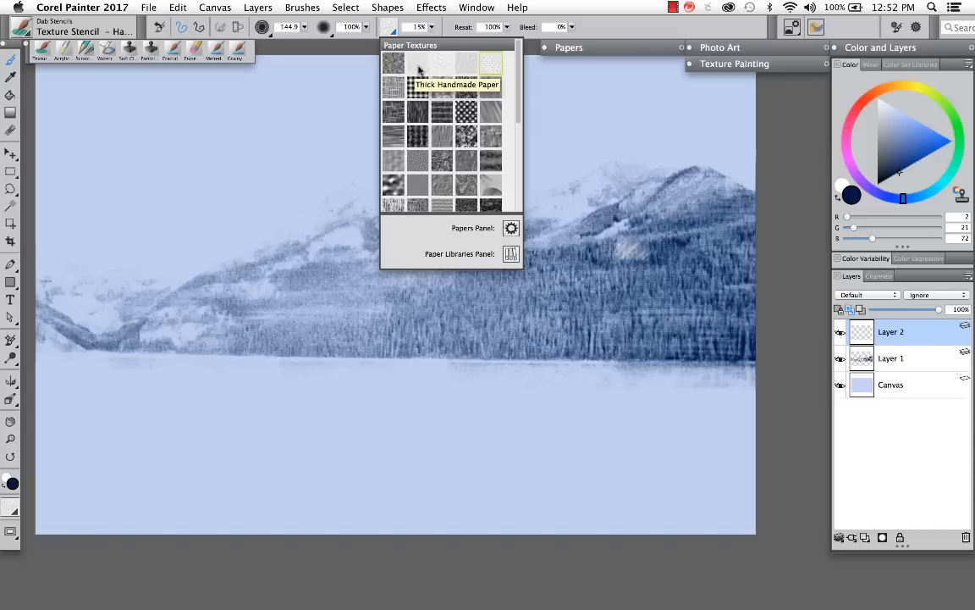
mouse_move(423, 153)
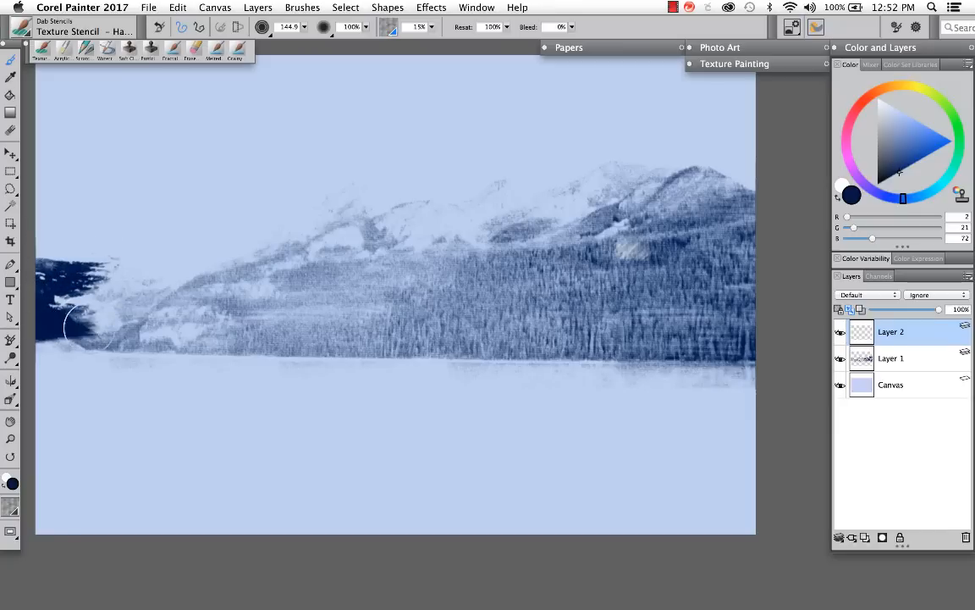
drag(85, 339, 85, 271)
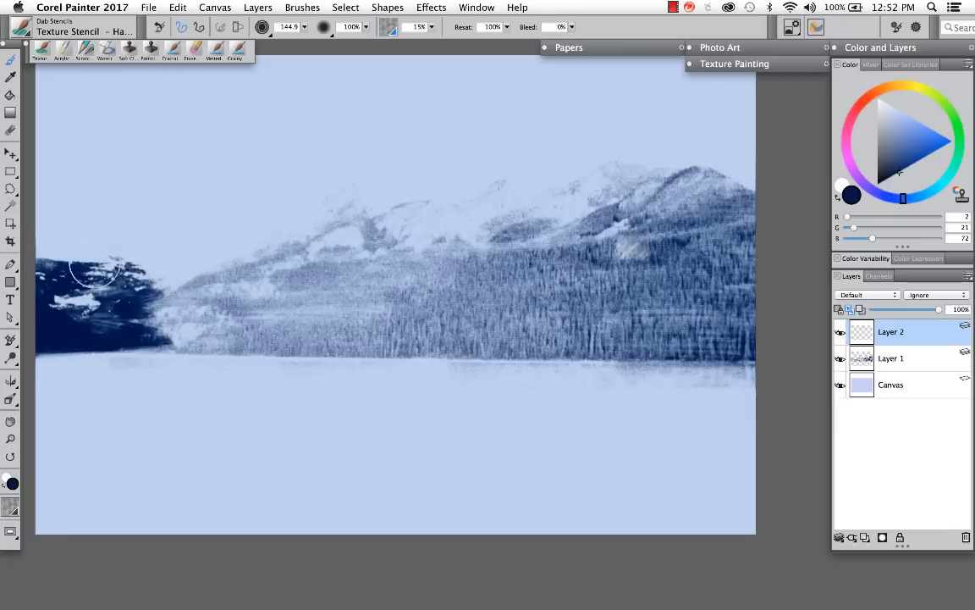
drag(93, 271, 177, 338)
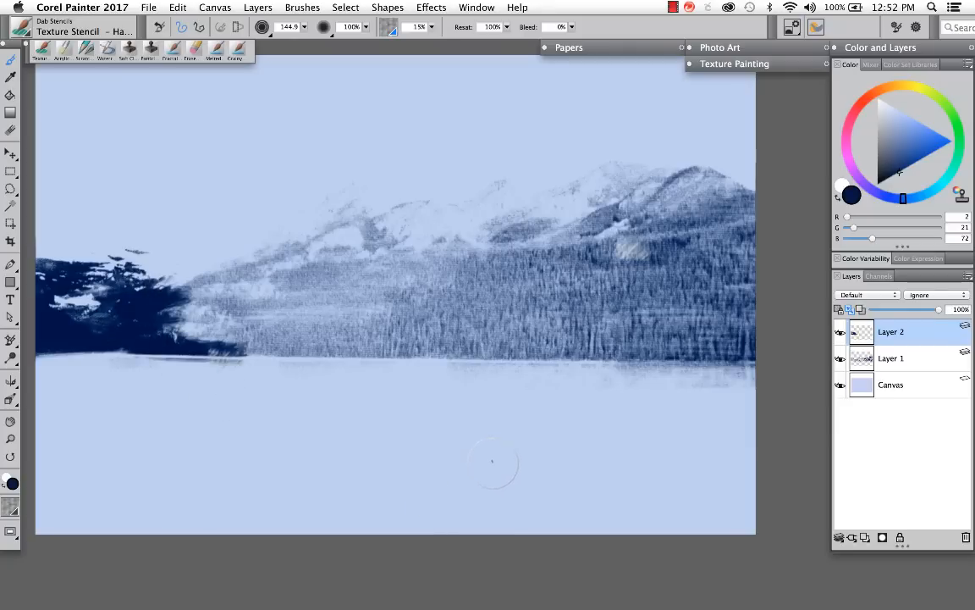
mouse_move(481, 482)
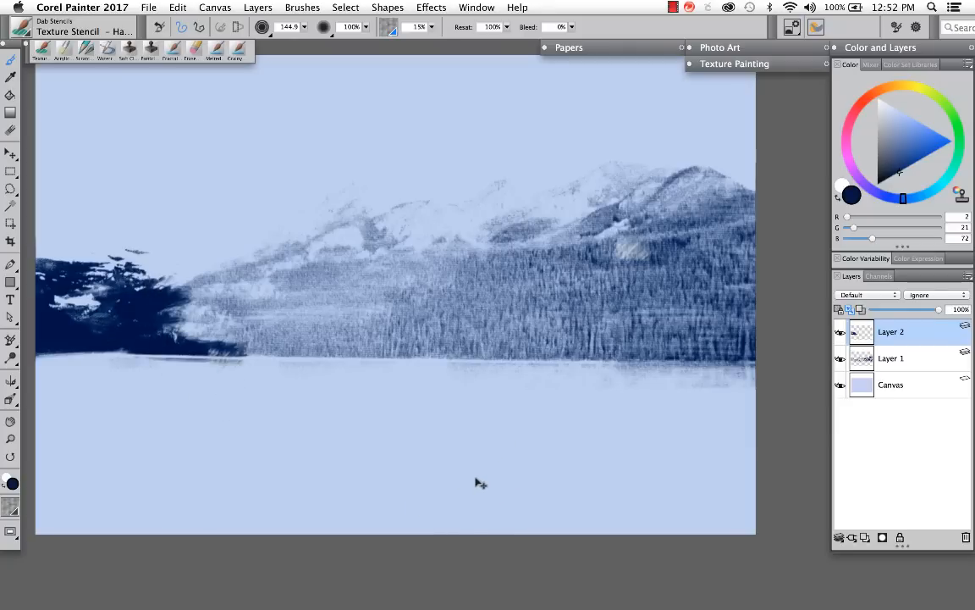
click(390, 27)
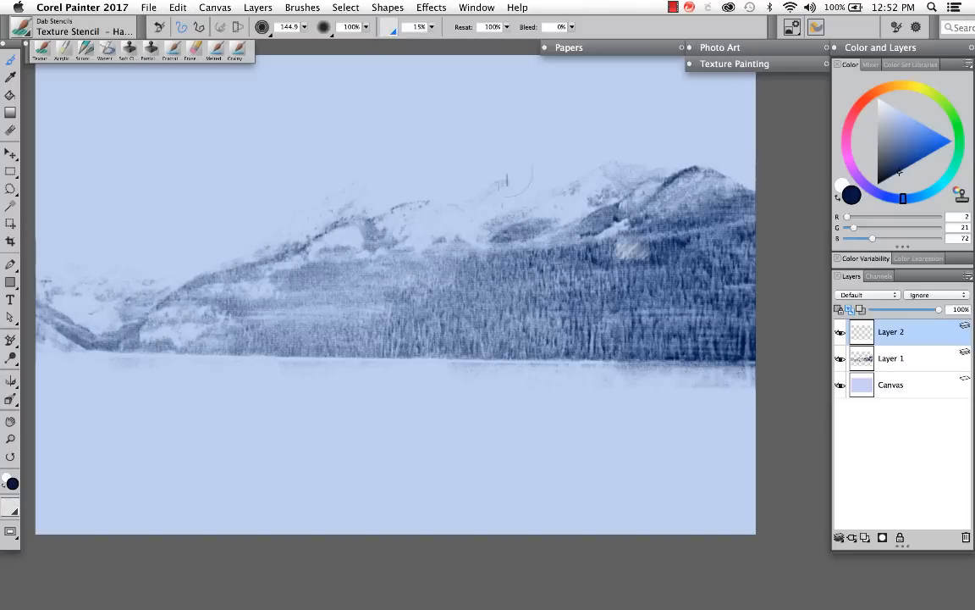
With a detail stencil brush, hatch the far-left hills and define the mountain peaks with darker strokes
click(390, 27)
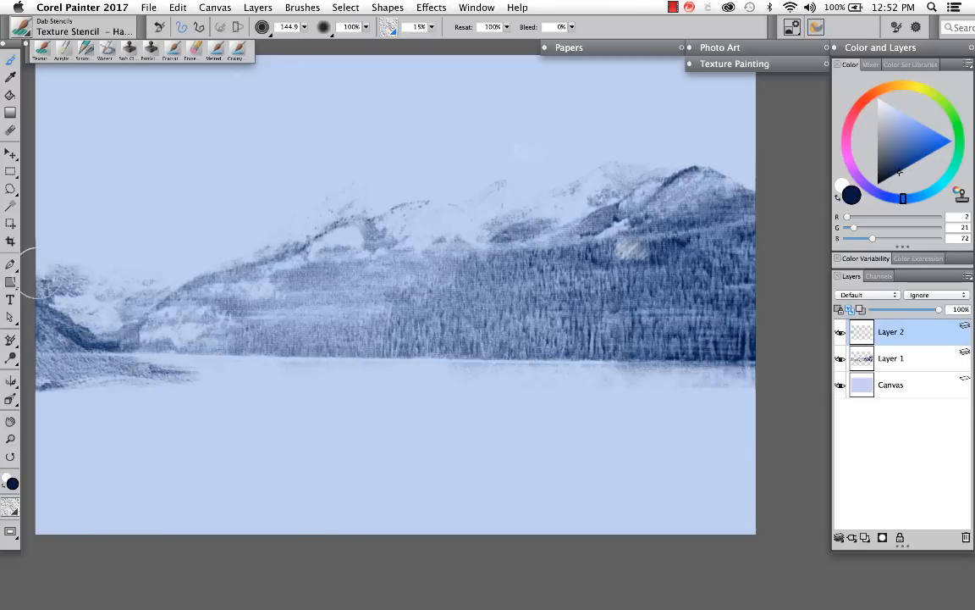
drag(34, 271, 161, 330)
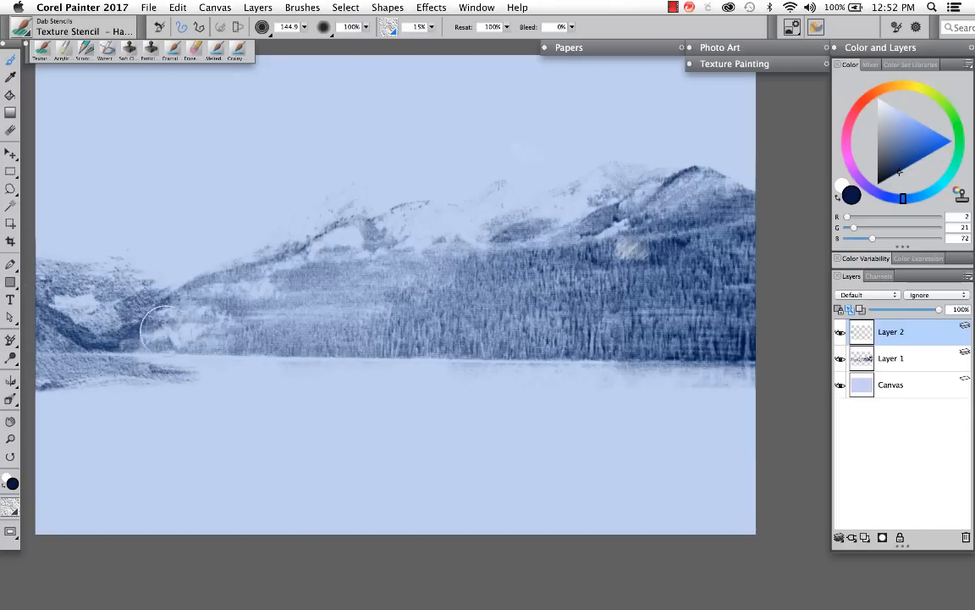
drag(161, 330, 246, 262)
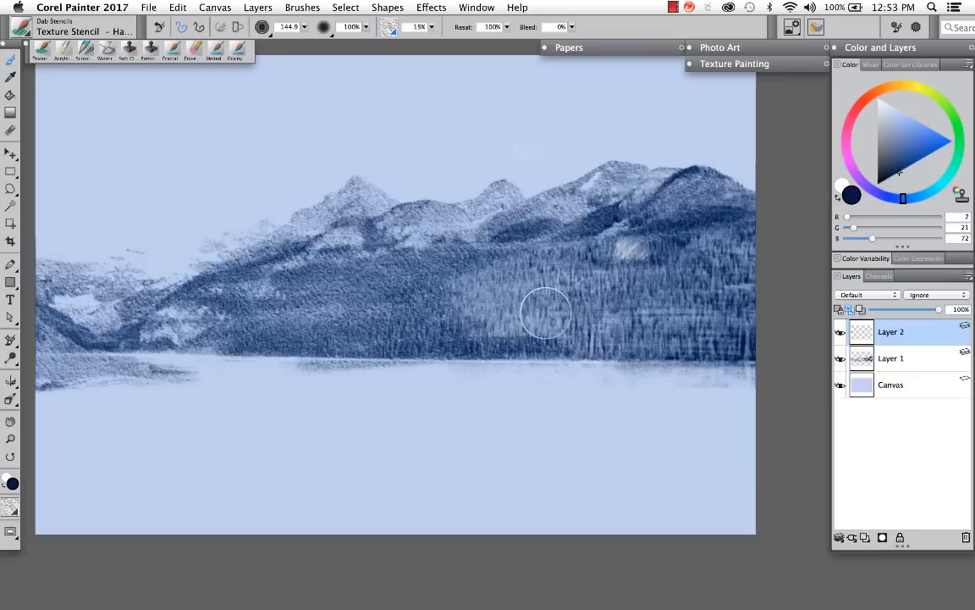
drag(545, 313, 489, 337)
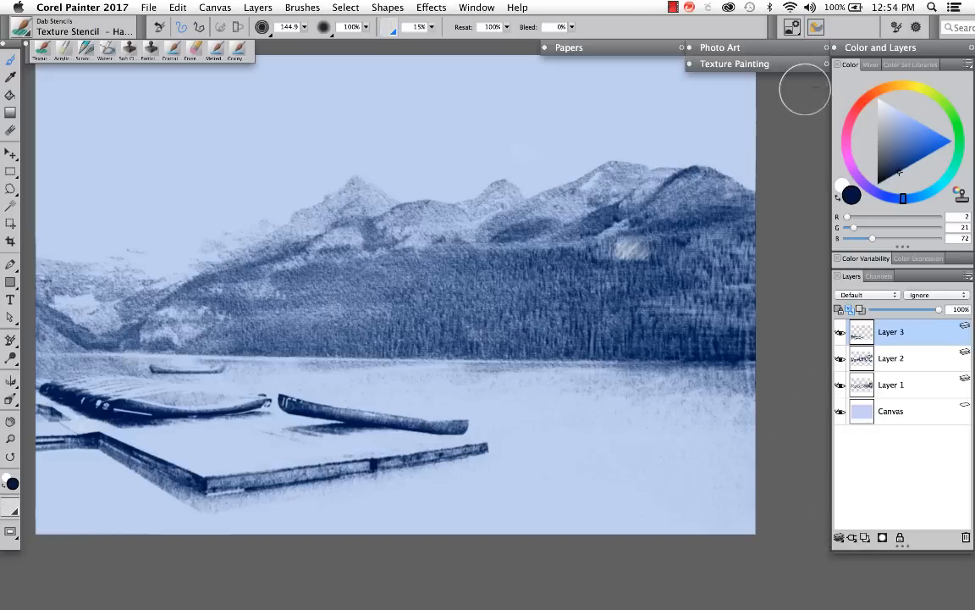
Import waterglisten.jpg through the Texture Painting panel as the current texture
click(735, 64)
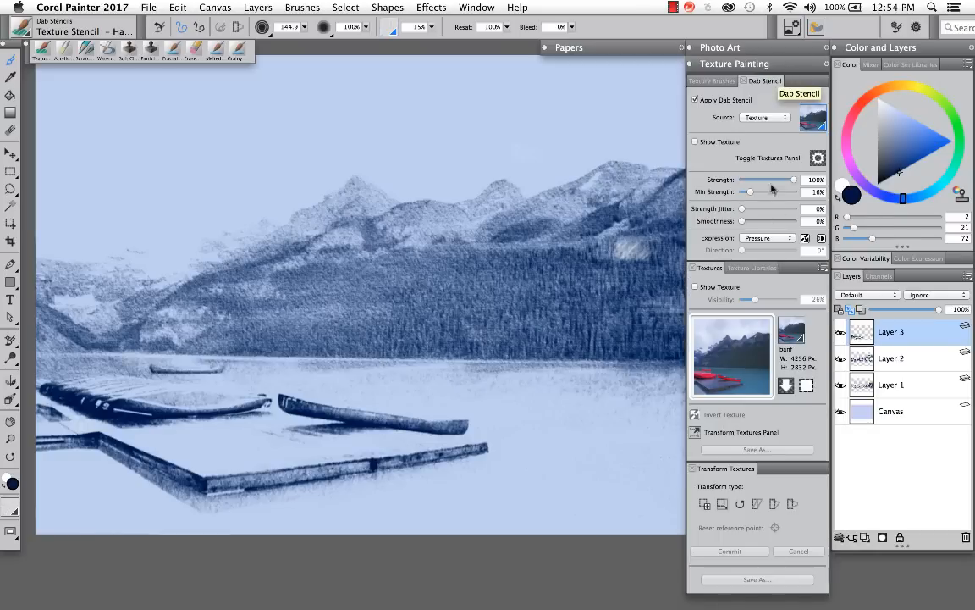
click(786, 386)
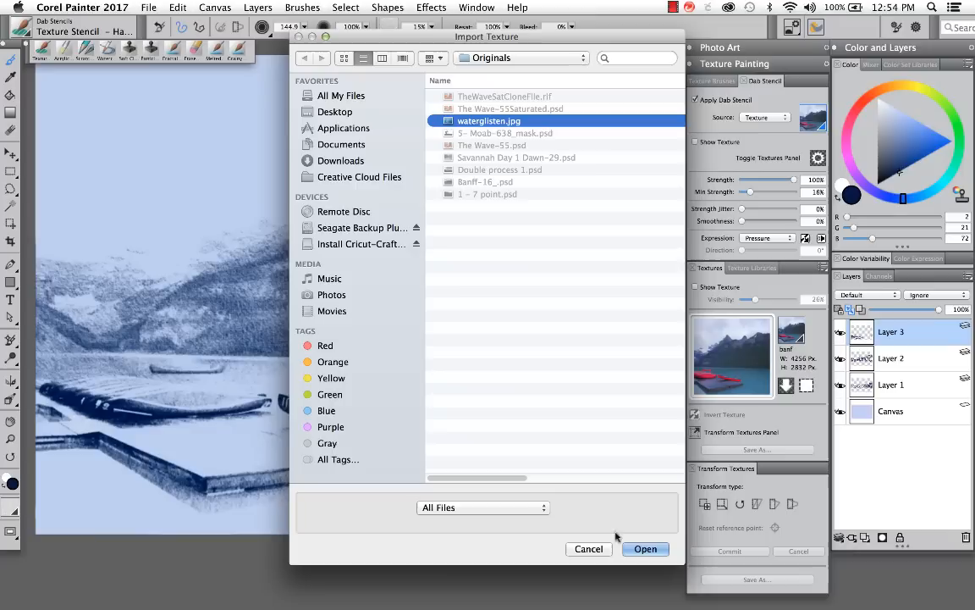
click(645, 548)
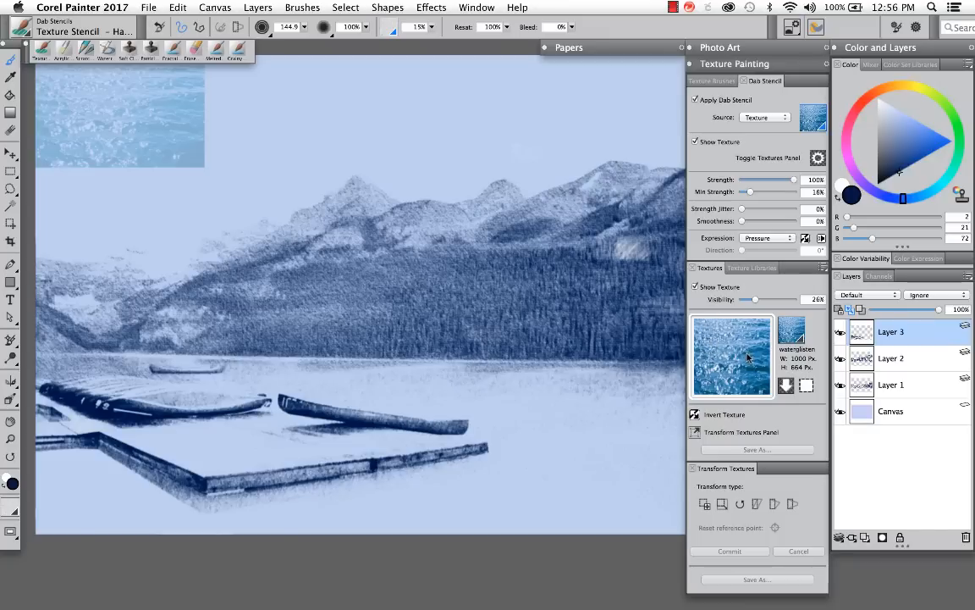
mouse_move(745, 362)
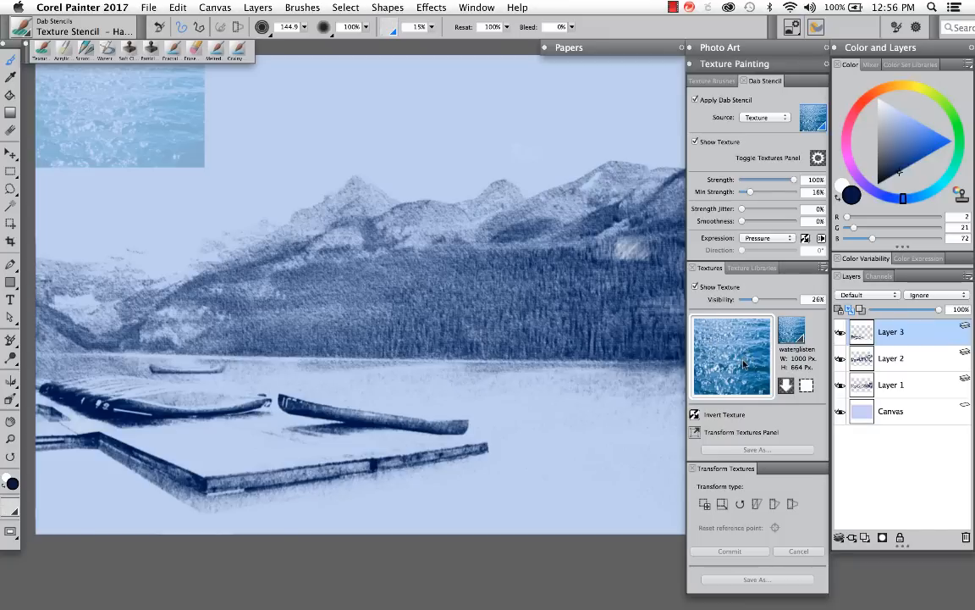
Transform the water texture to stretch across the lake area, commit it and accept the warning
click(708, 504)
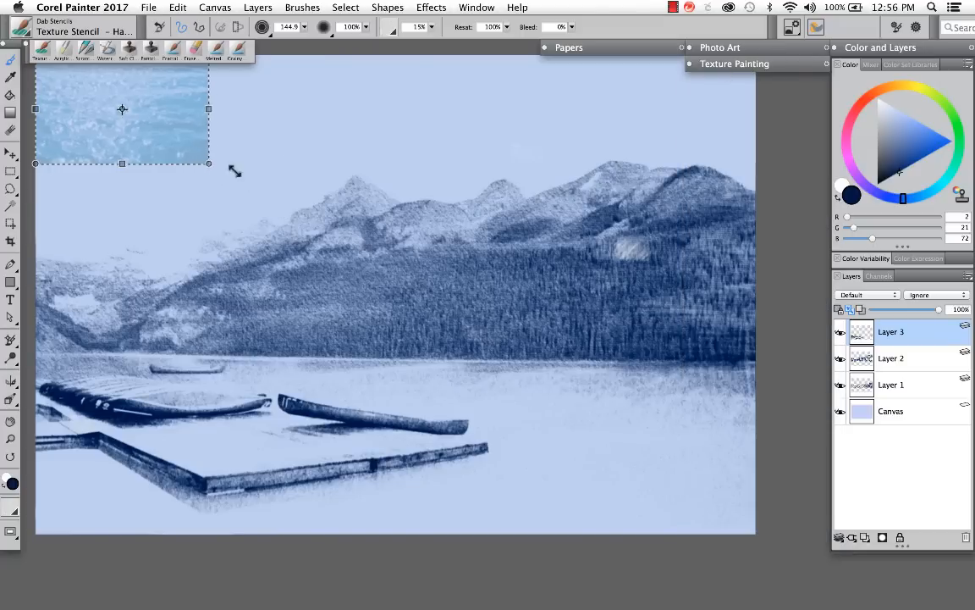
drag(210, 163, 759, 279)
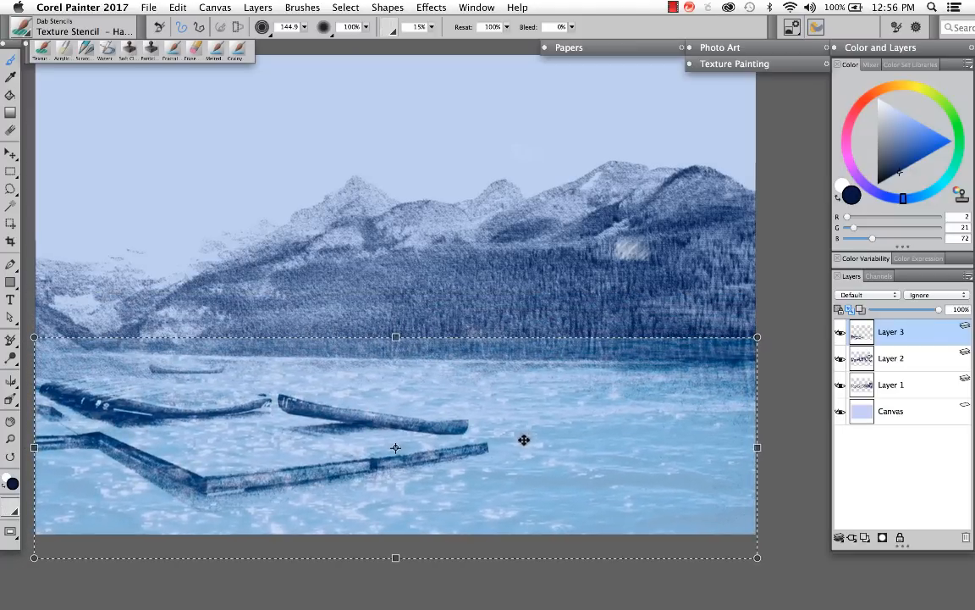
drag(523, 440, 522, 427)
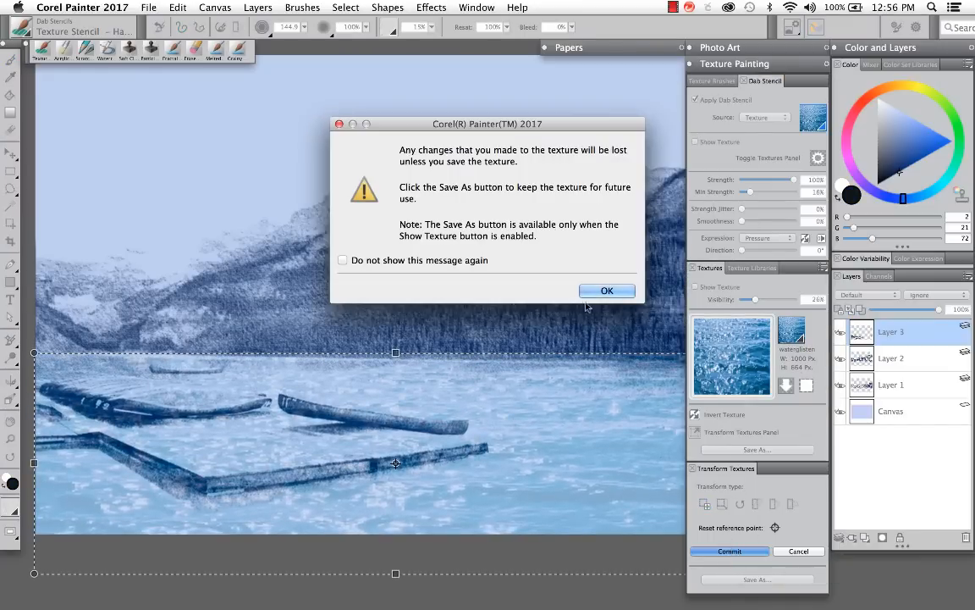
click(606, 291)
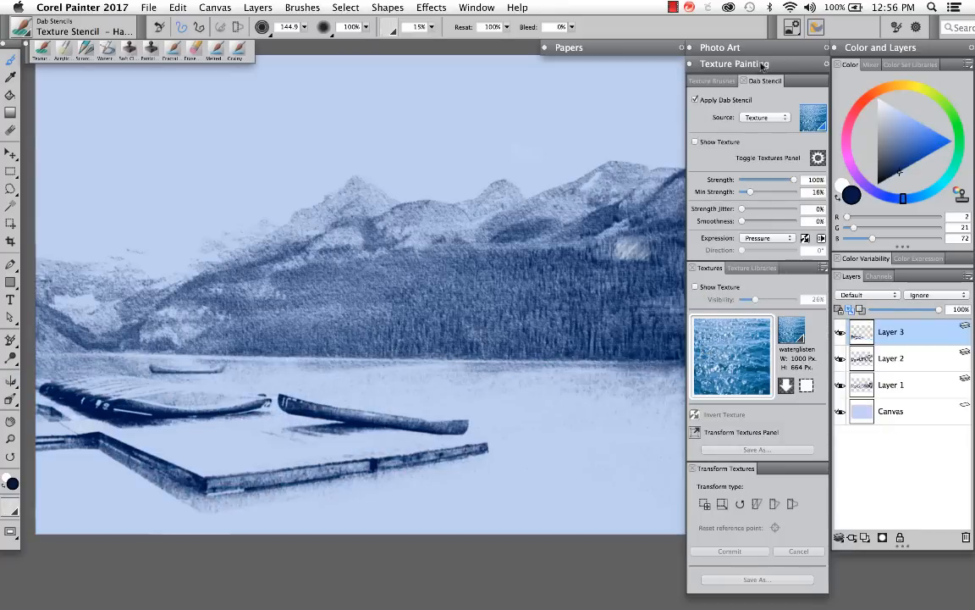
Collapse the texture settings and begin brushing faint glistening-water strokes across the lake
click(735, 65)
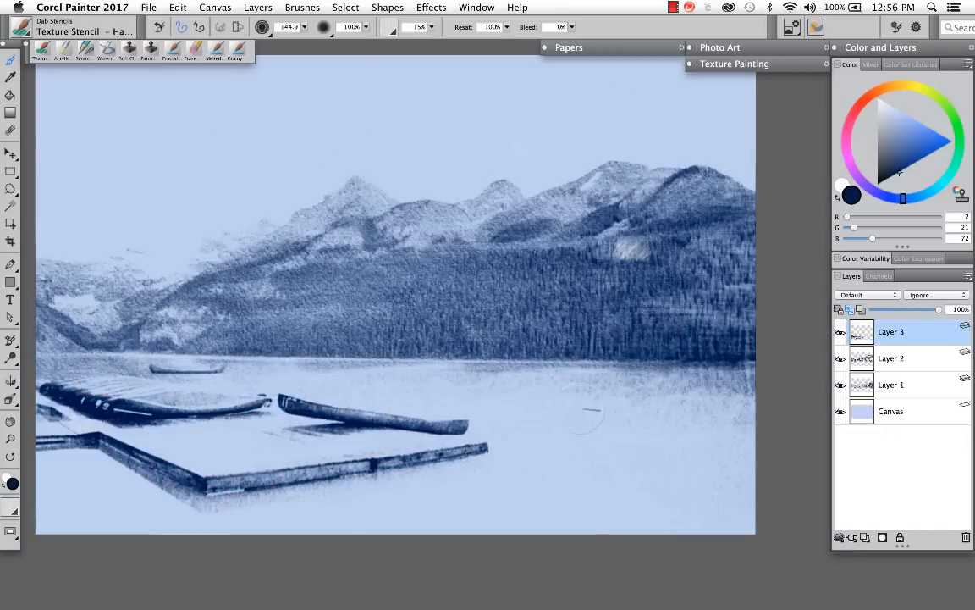
drag(593, 415, 737, 432)
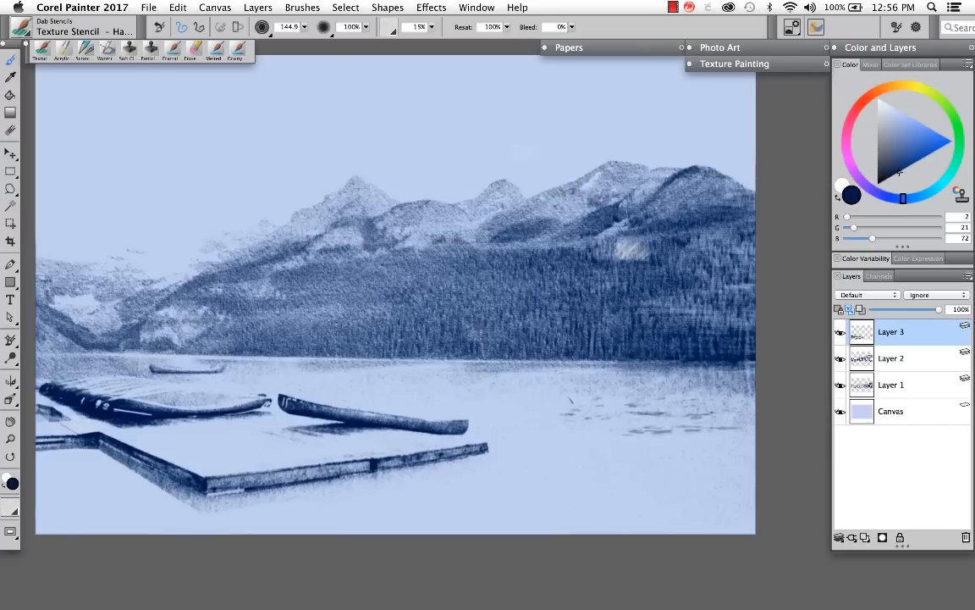